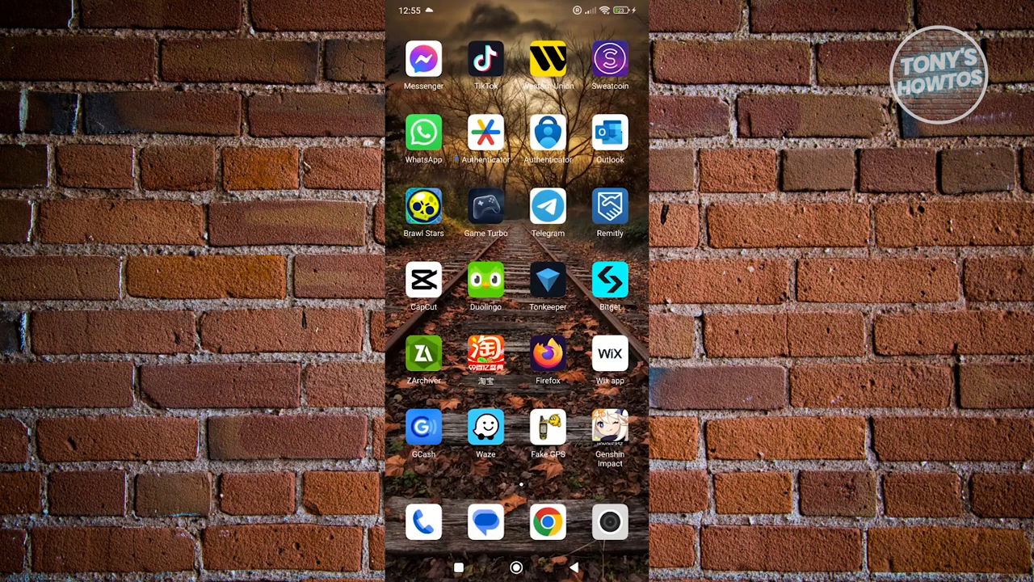
# Open Telegram and launch the Tonkeeper wallet showing Account 1 with $0 TON.
pyautogui.click(547, 204)
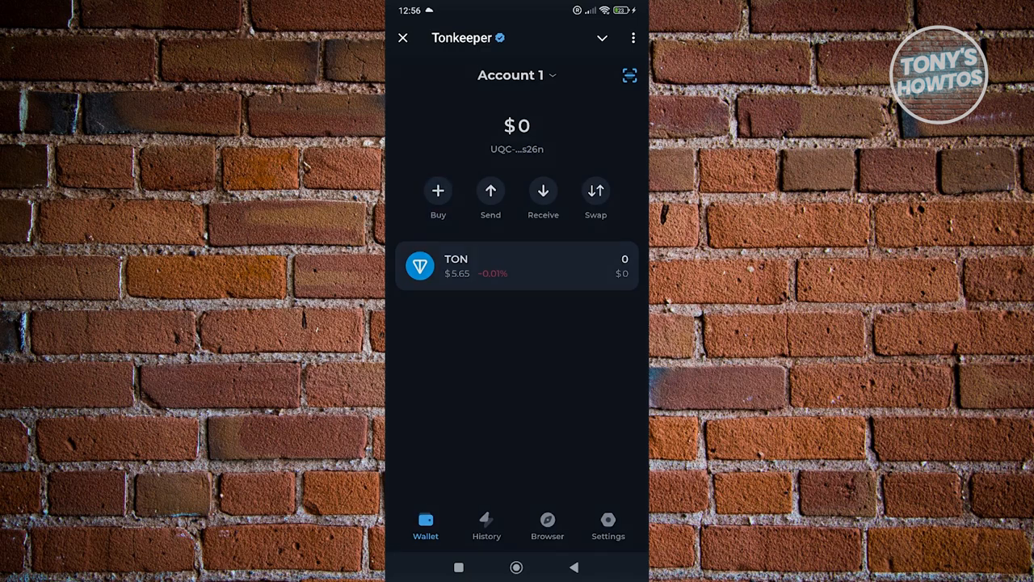
# Open the Buy TON sheet listing Mercuryo and Neocrypto from the wallet balance screen.
pyautogui.click(437, 194)
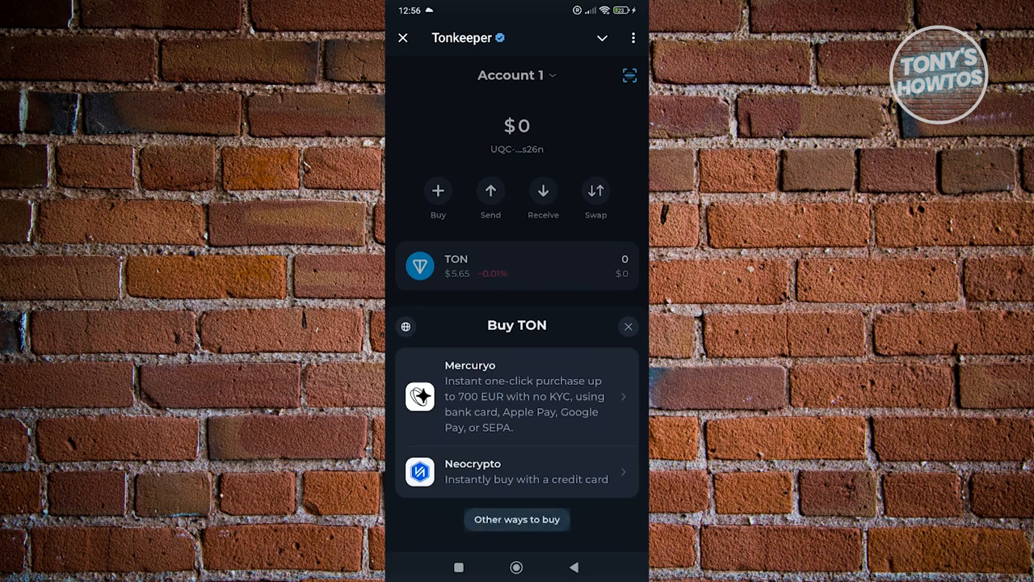
pyautogui.click(517, 520)
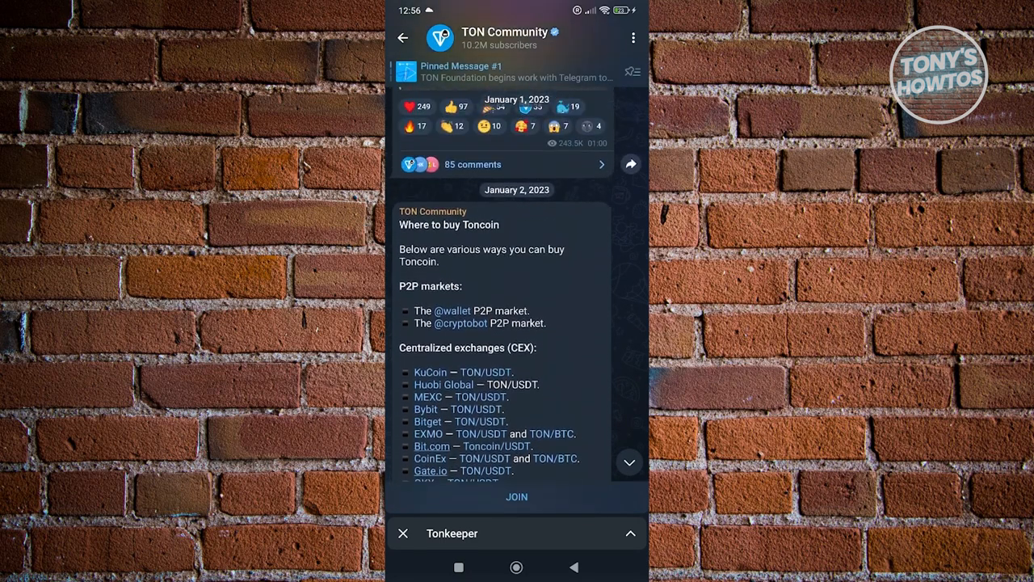
pyautogui.scroll(-3)
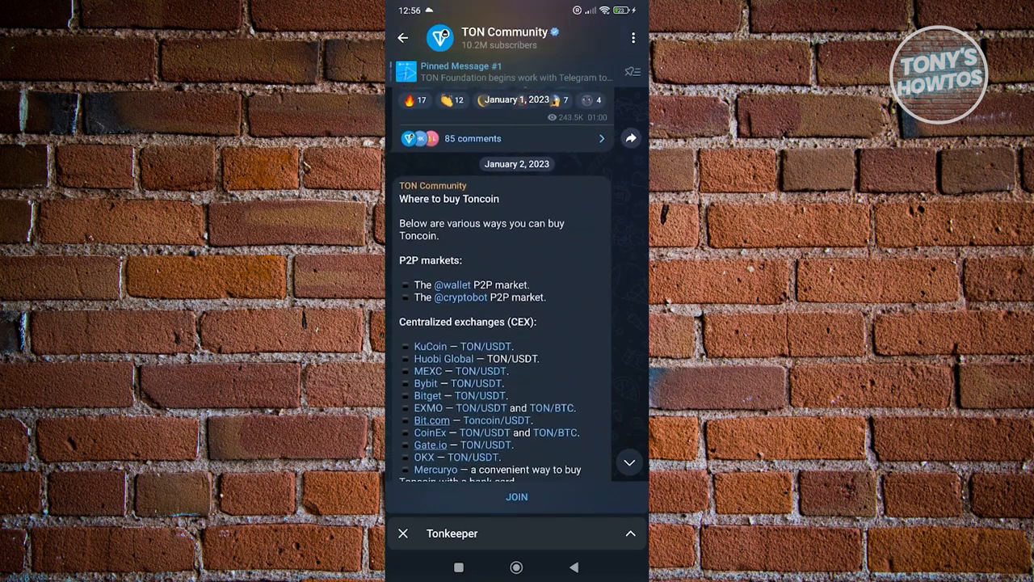
pyautogui.scroll(-3)
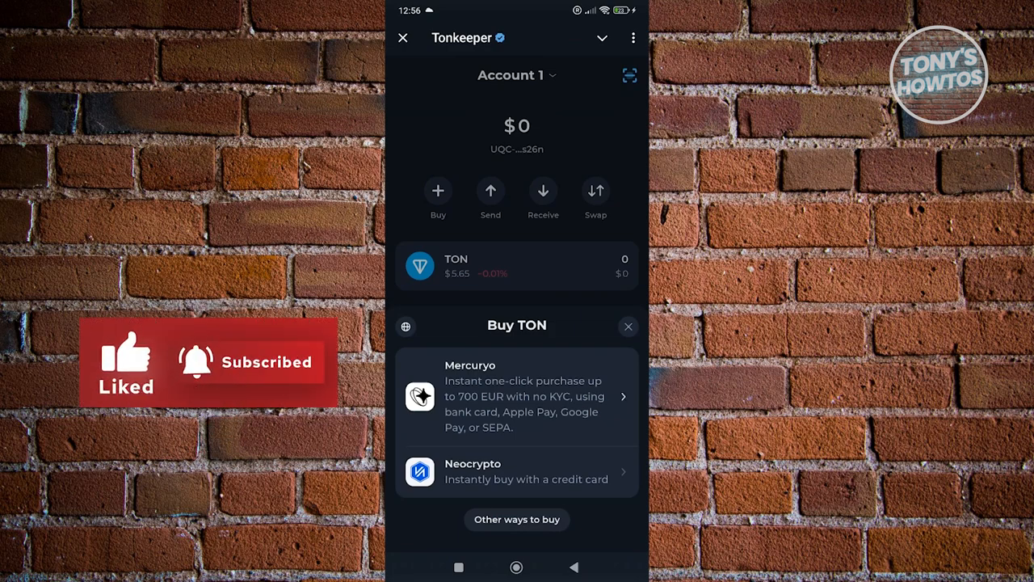
# Select Mercuryo and continue to its Buy TON page quoting about 49.84 TON for $300.
pyautogui.click(516, 396)
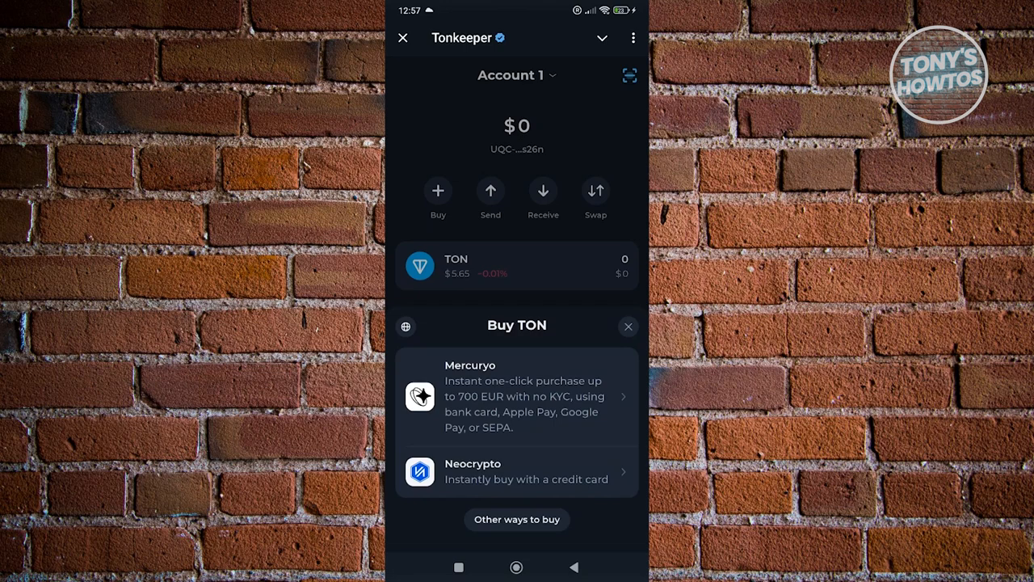
pyautogui.click(516, 396)
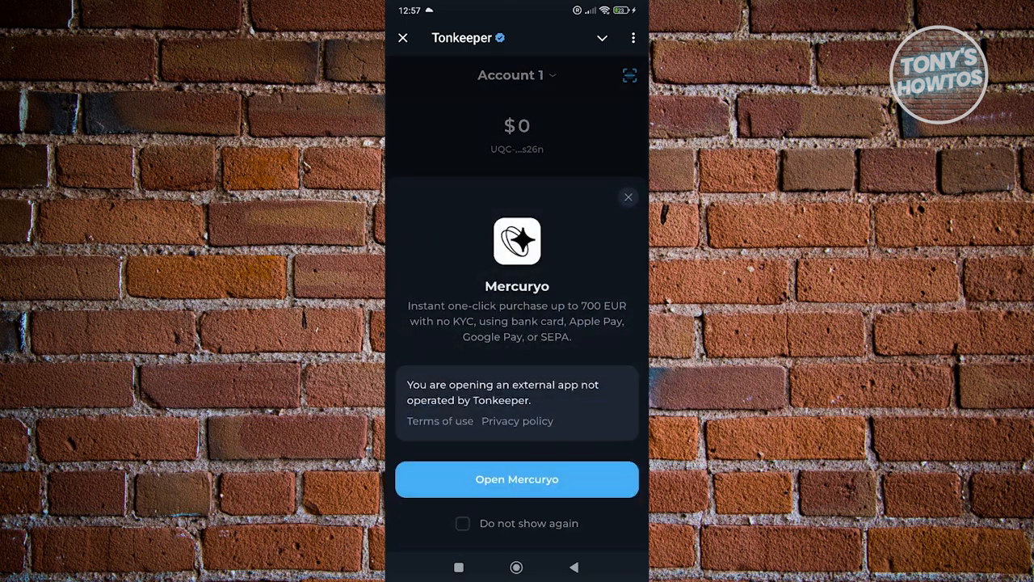
pyautogui.click(516, 479)
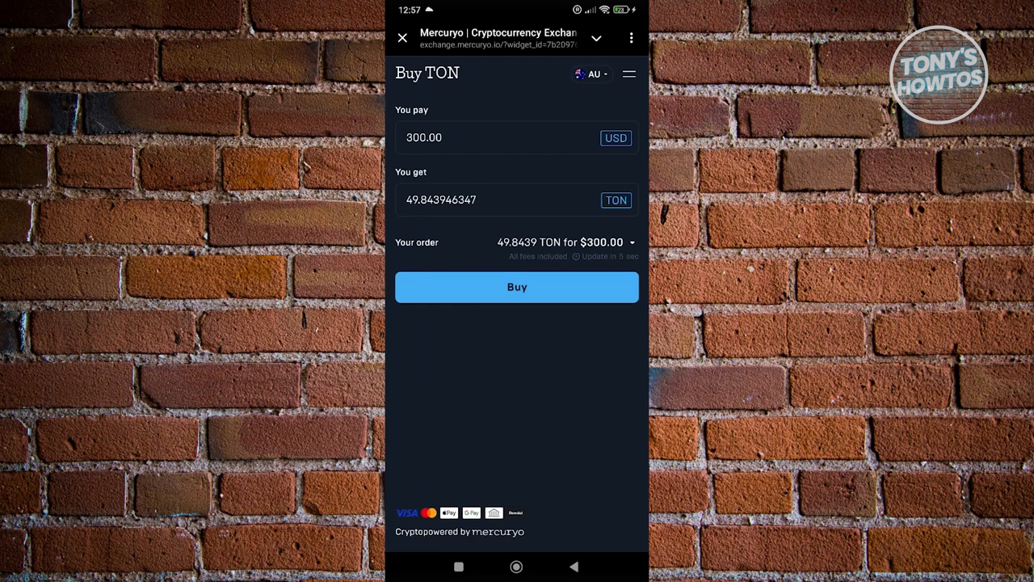
# Confirm Australia as the country of citizenship in Mercuryo.
pyautogui.click(592, 74)
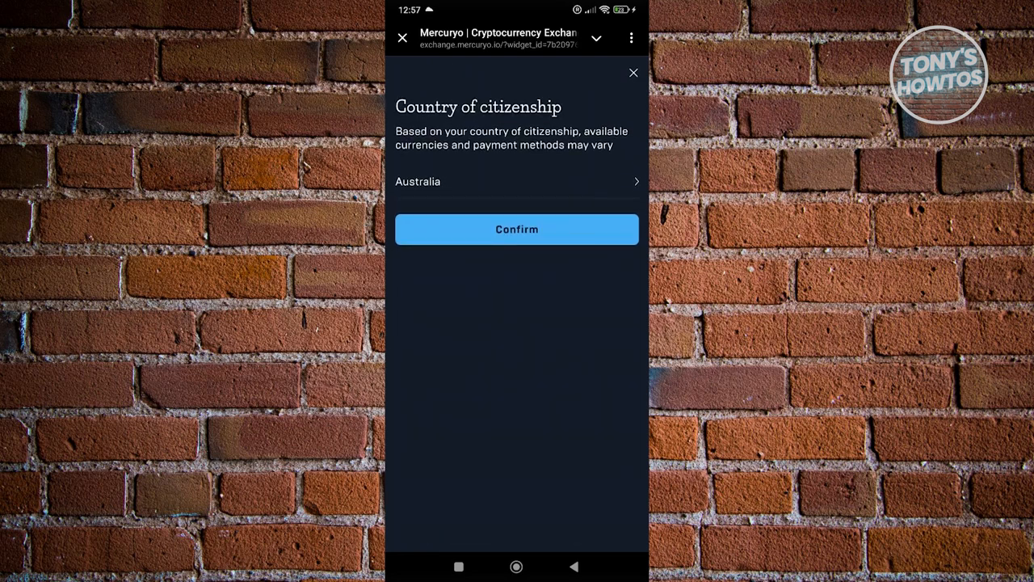
pyautogui.click(516, 229)
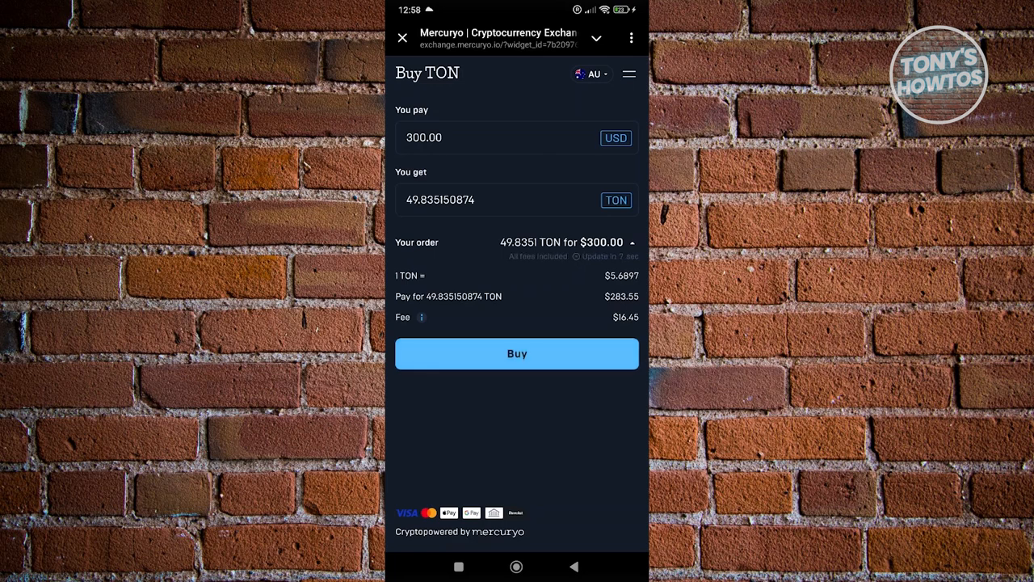
# Buy the $300 of TON and choose credit or debit card as payment.
pyautogui.click(516, 354)
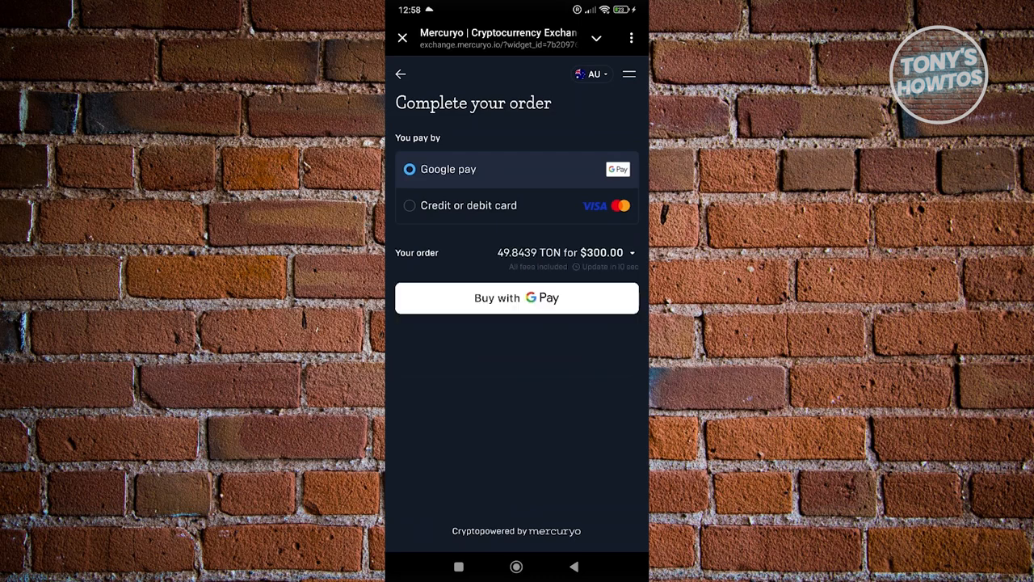
pyautogui.click(410, 206)
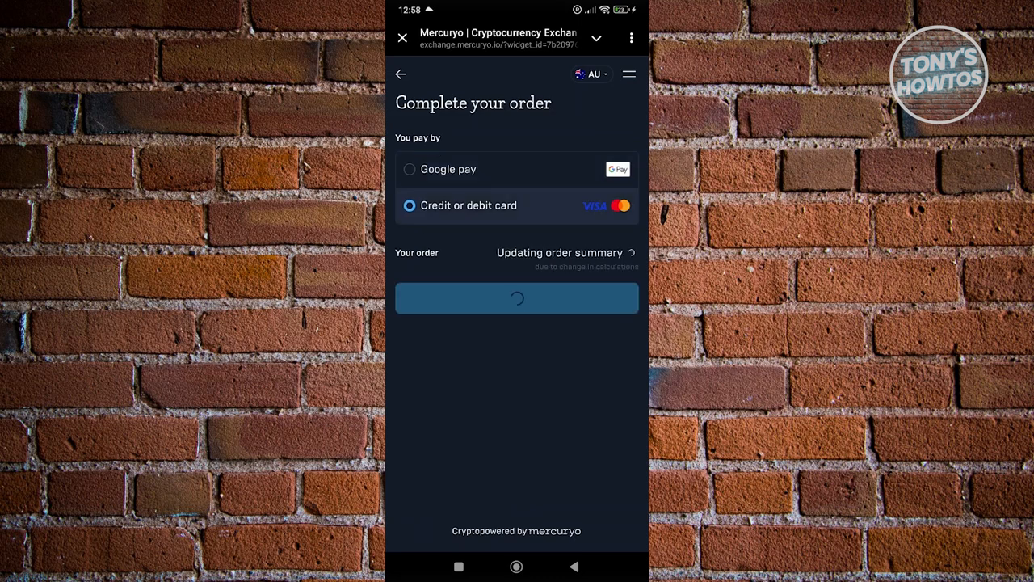